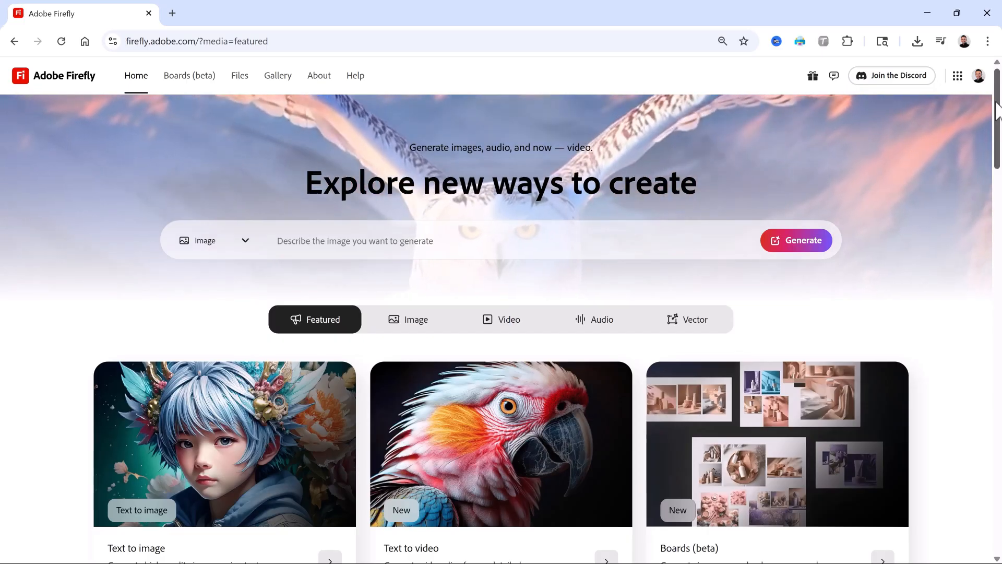
Generate four portrait images from the flooded-library prompt
scroll(down, 3)
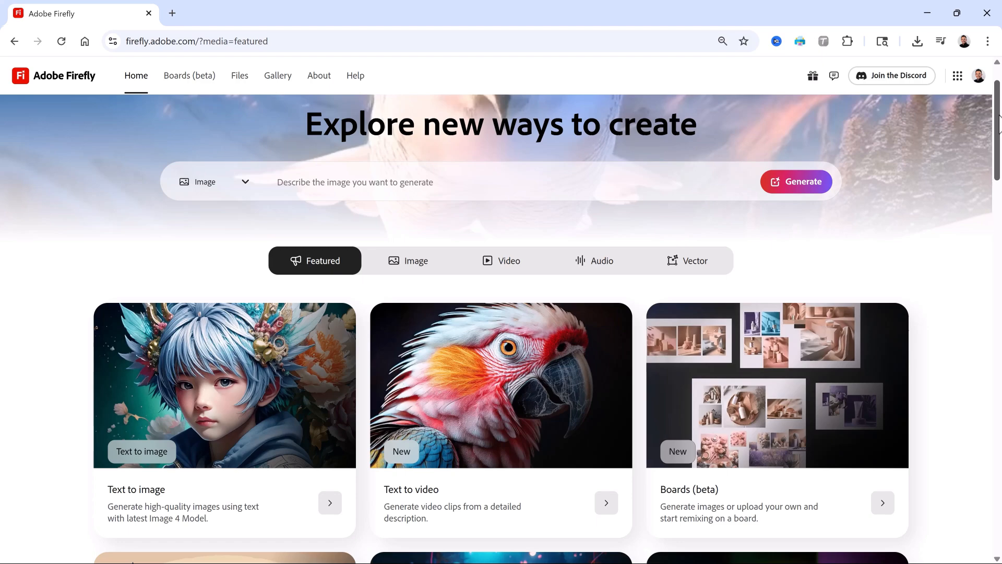
scroll(down, 3)
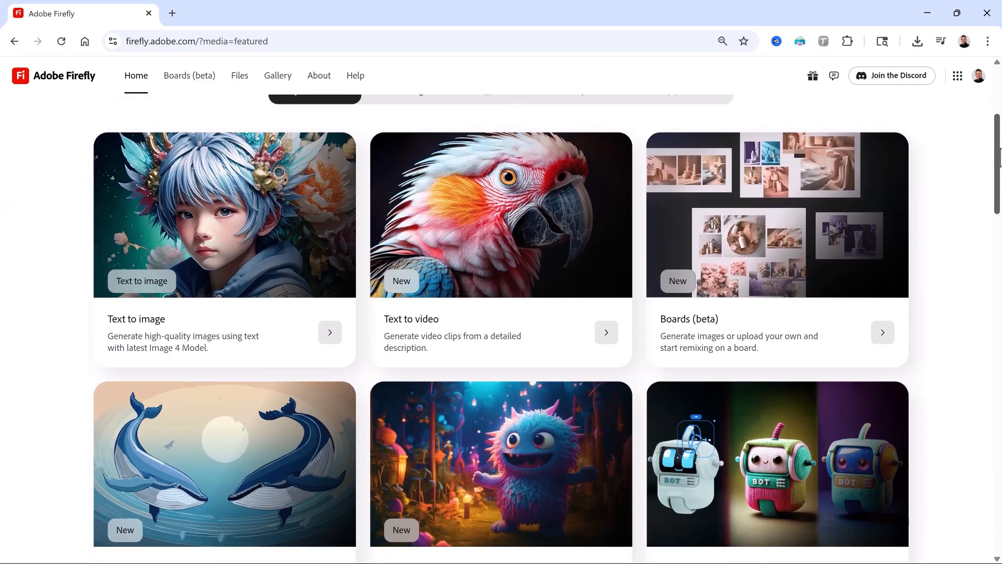
scroll(down, 3)
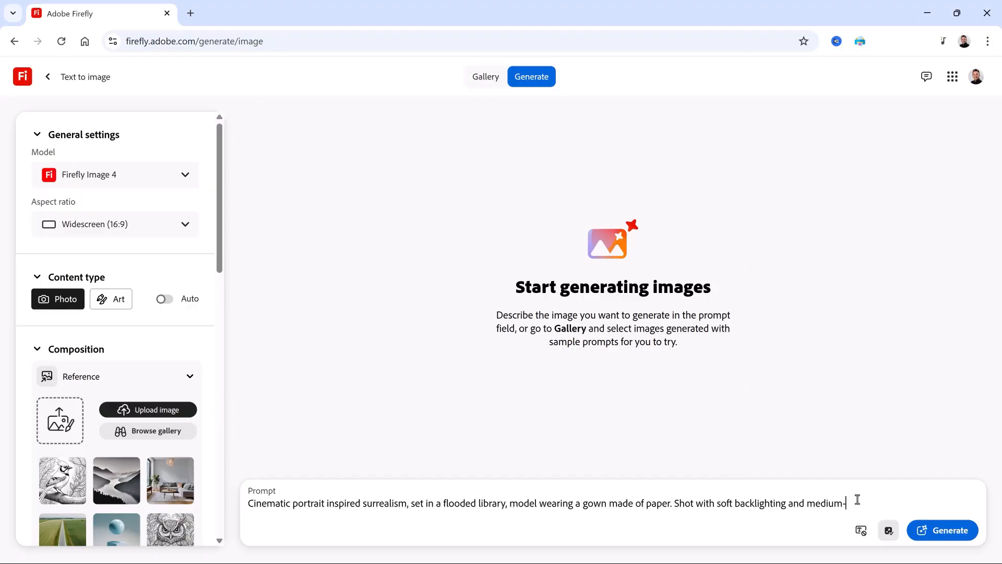
click(942, 530)
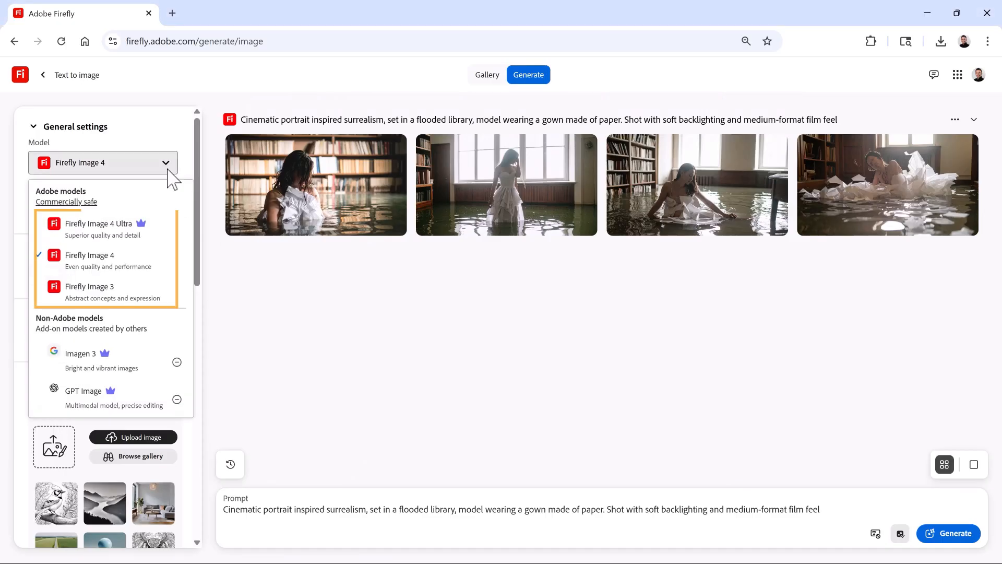
mouse_move(162, 350)
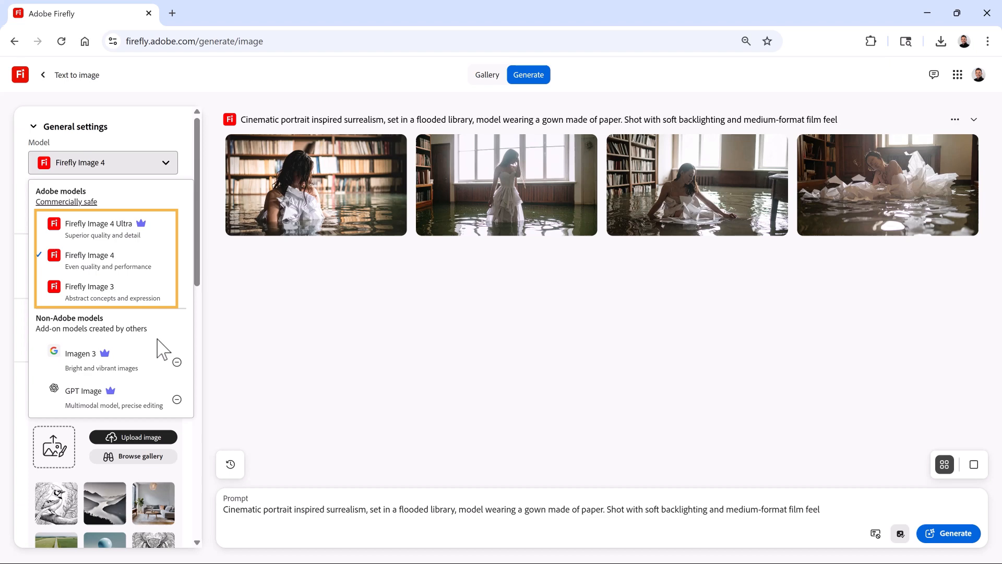
Switch the generation model to Imagen 3 and generate again
click(80, 354)
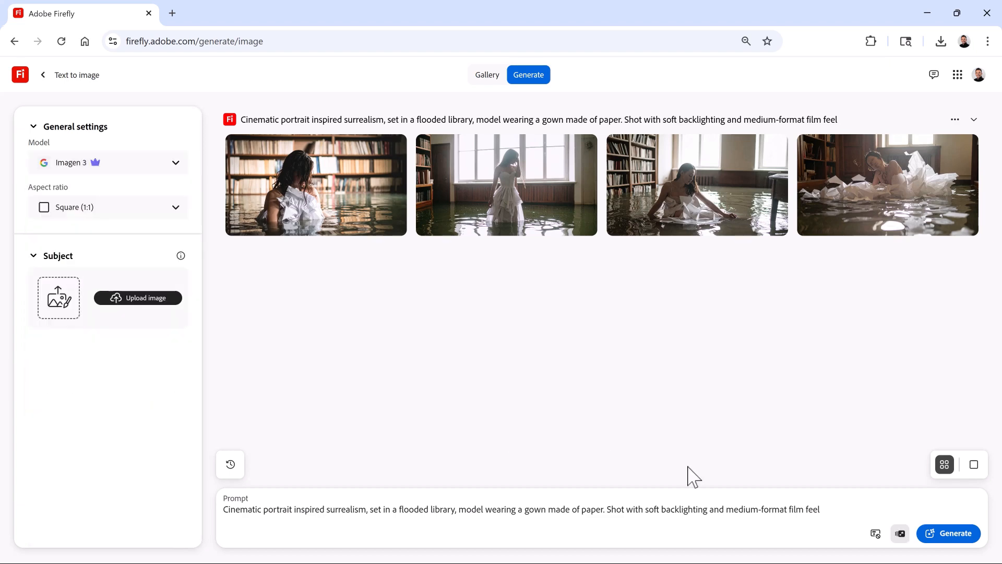
click(949, 533)
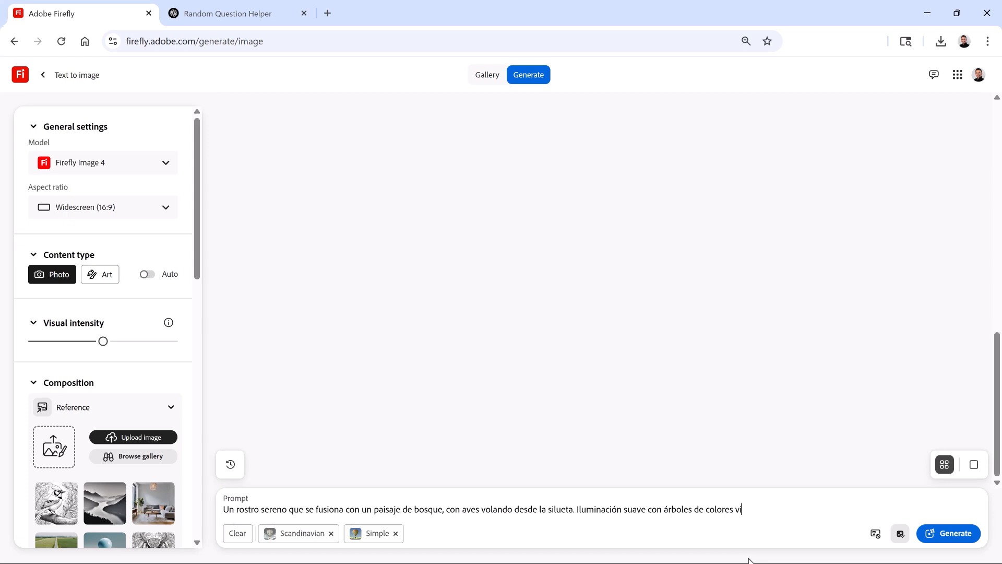
click(948, 533)
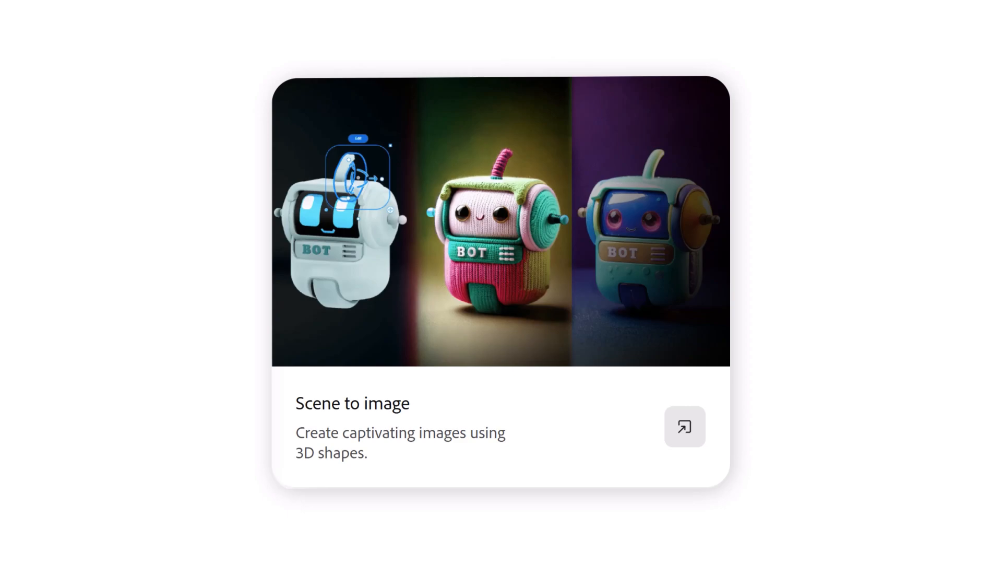
Select the sphere and generate from the scene with prompt 'soccer ball next to a goal post'
click(684, 427)
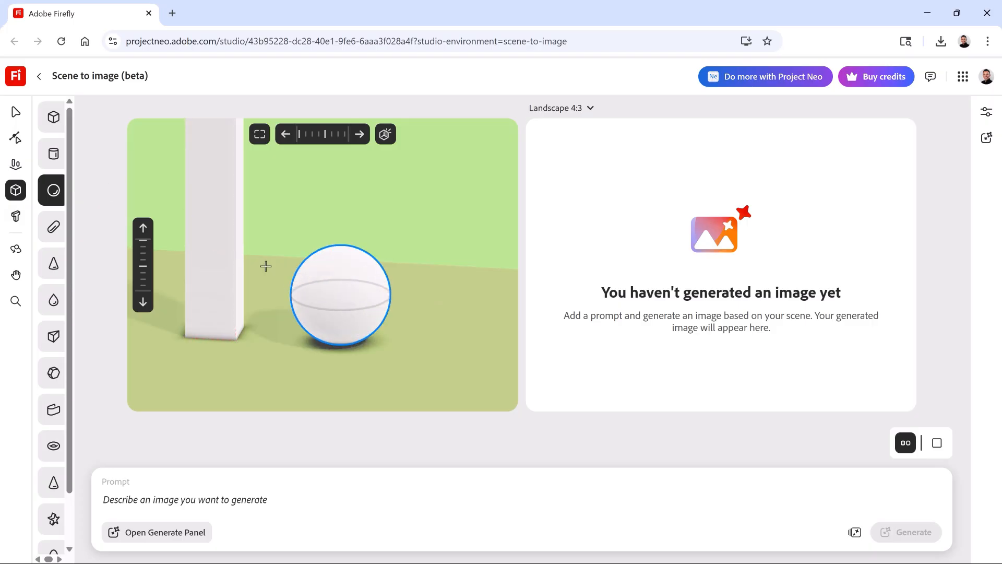
text(soccer ball next to a goal post)
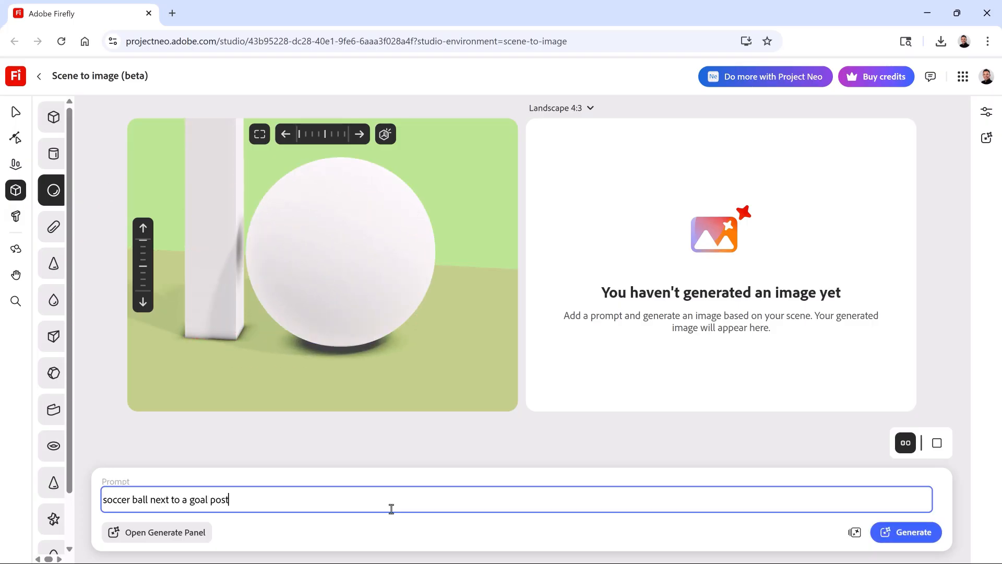
click(905, 532)
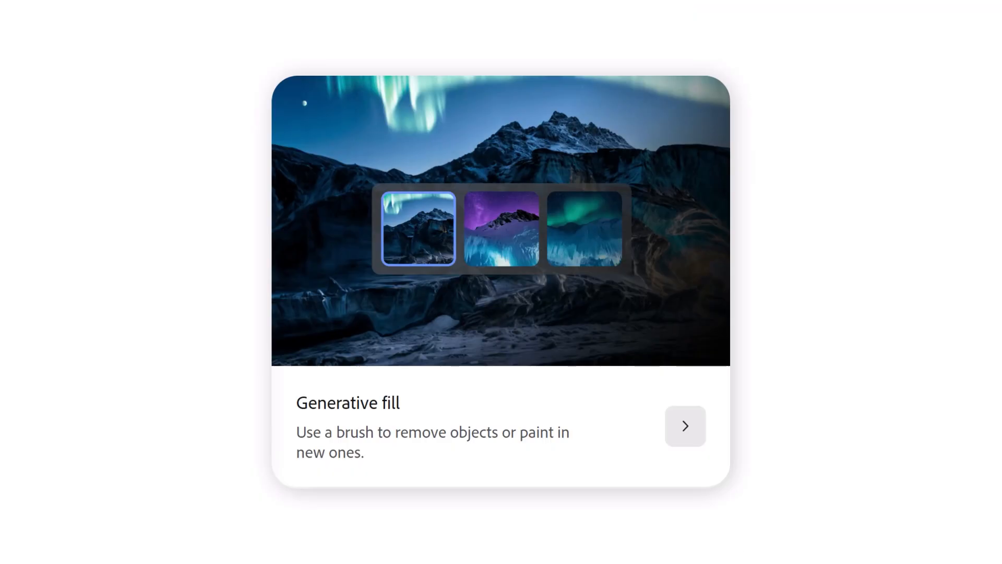
Erase masked areas of the wedding photo and fill the masked street area with new content
click(684, 426)
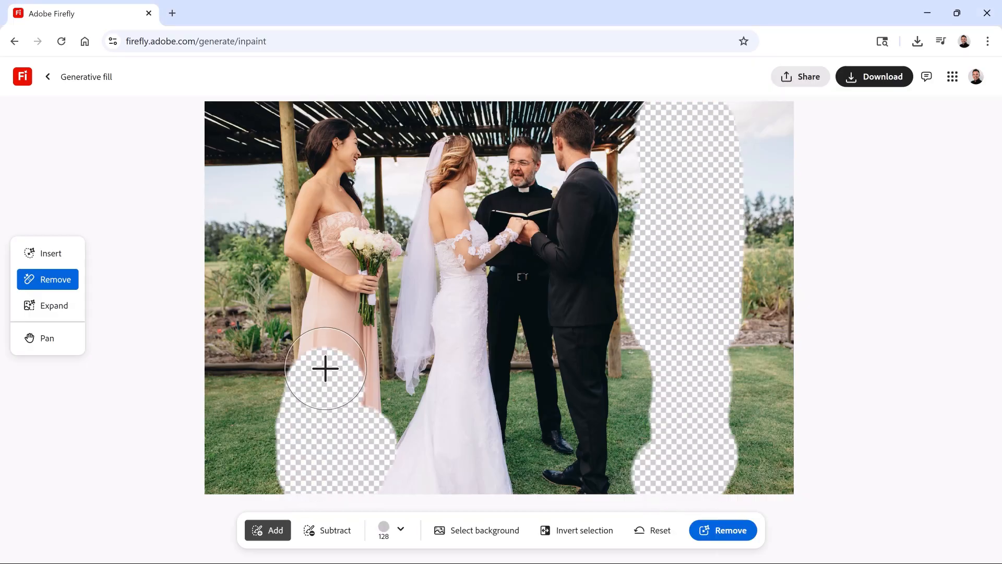
click(722, 530)
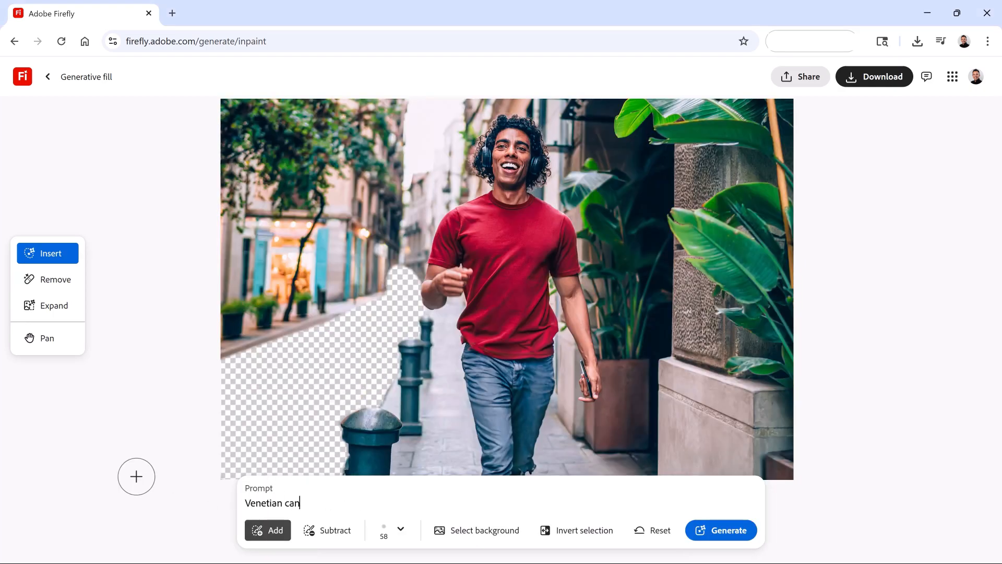
click(721, 530)
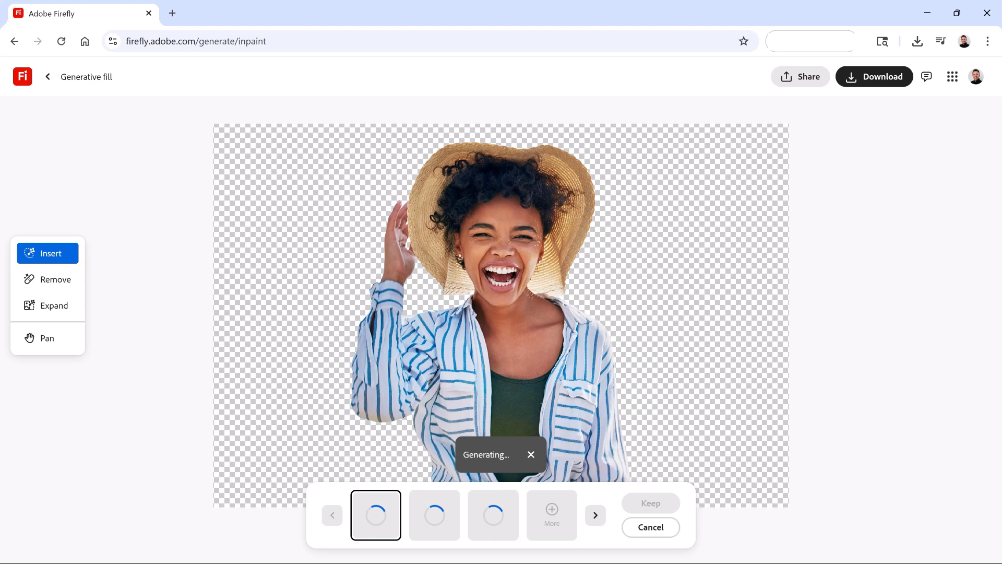
click(54, 305)
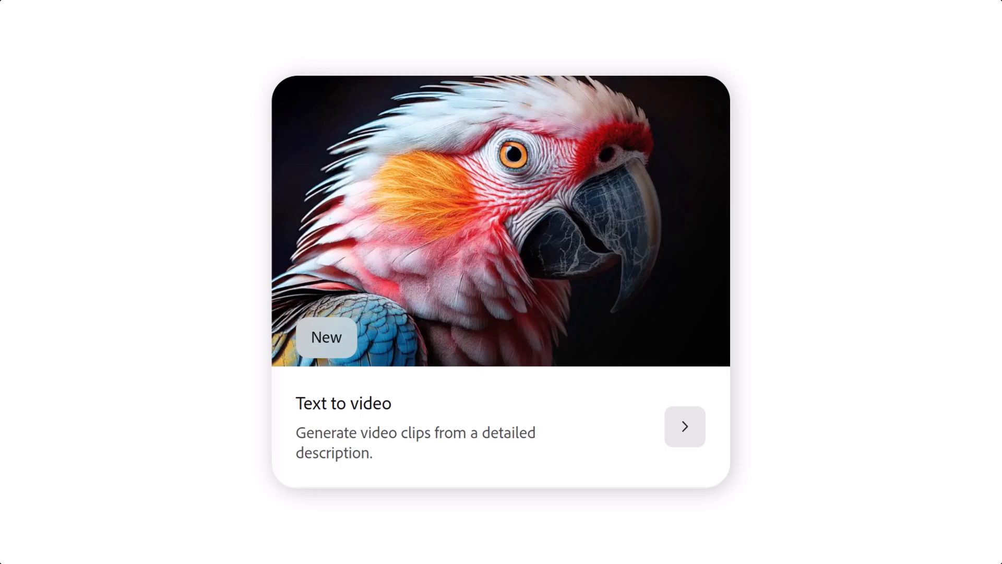
Generate a Viking soldier video, then superhero vector portraits, and enlarge the third portrait
click(683, 426)
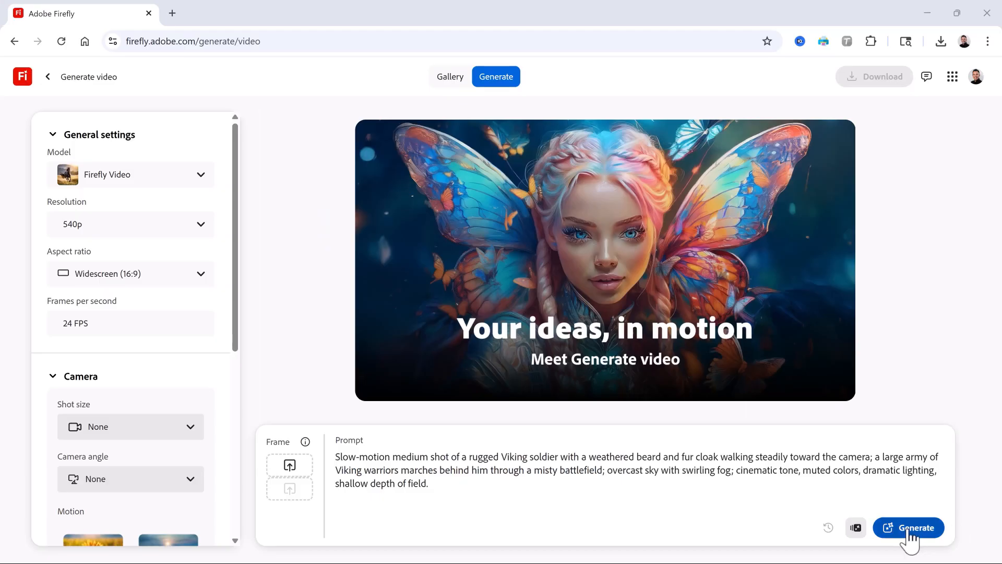
click(909, 527)
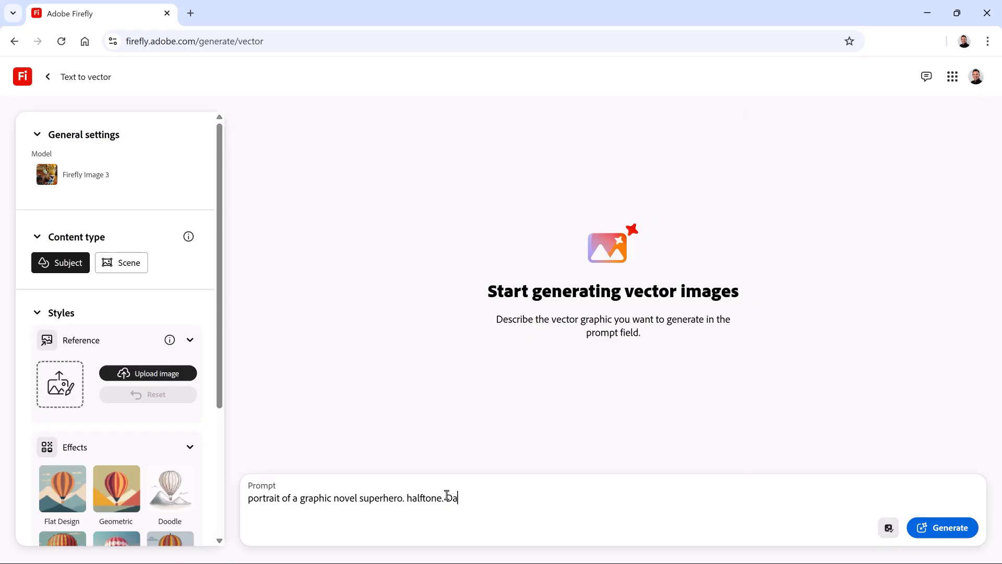
click(943, 527)
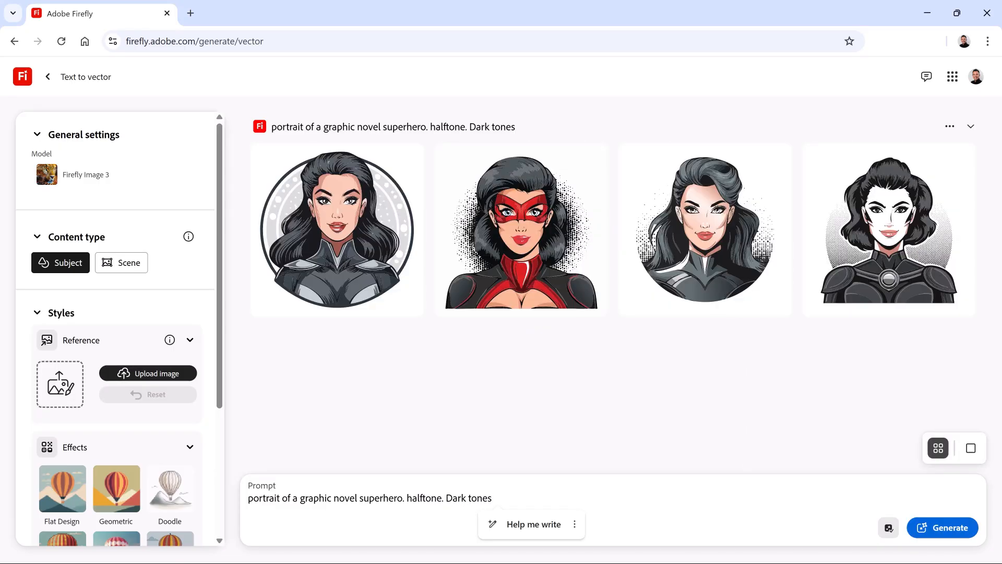
click(706, 229)
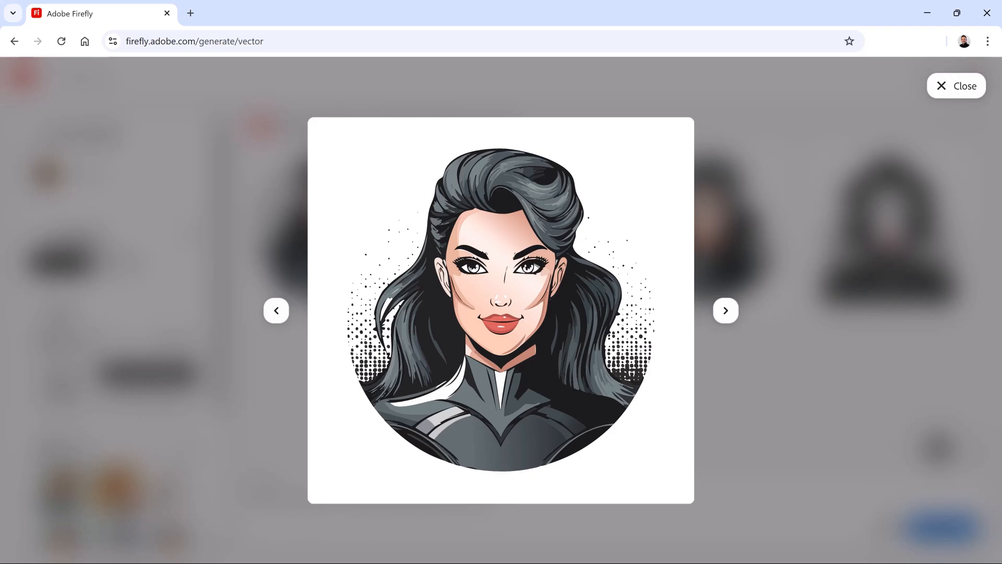
Open the Design Project board and sample imagery from its canvas
click(956, 86)
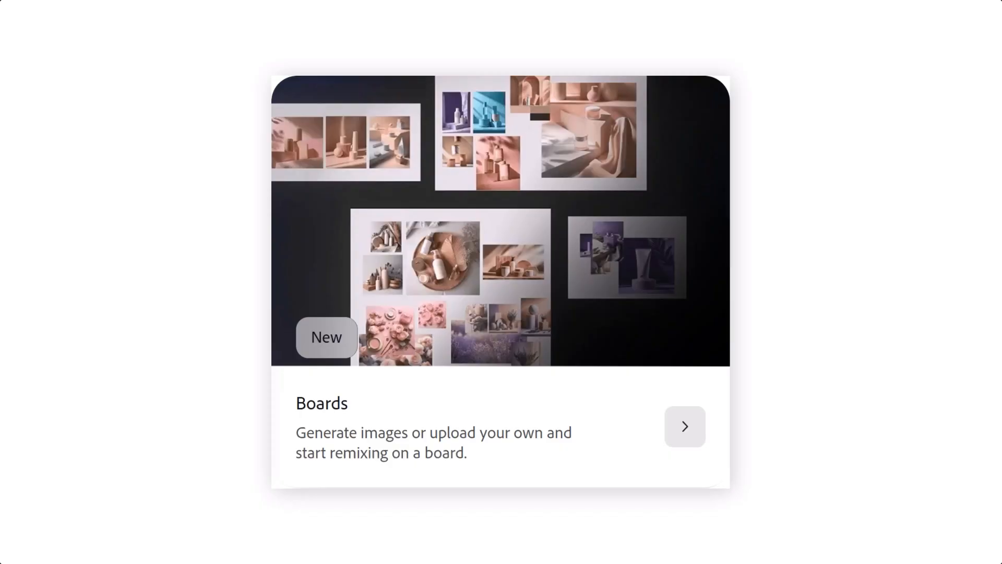
click(684, 427)
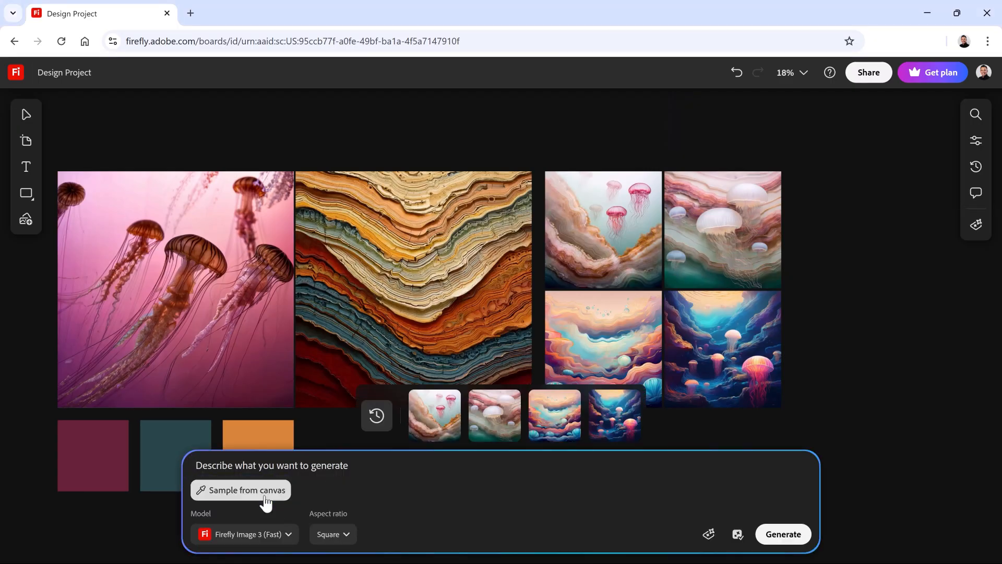
click(240, 490)
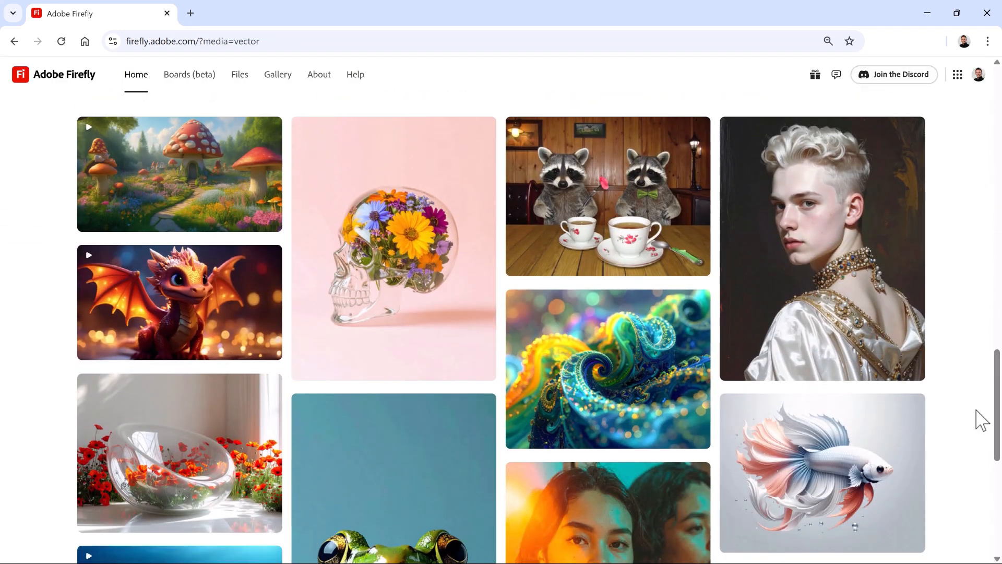
mouse_move(973, 414)
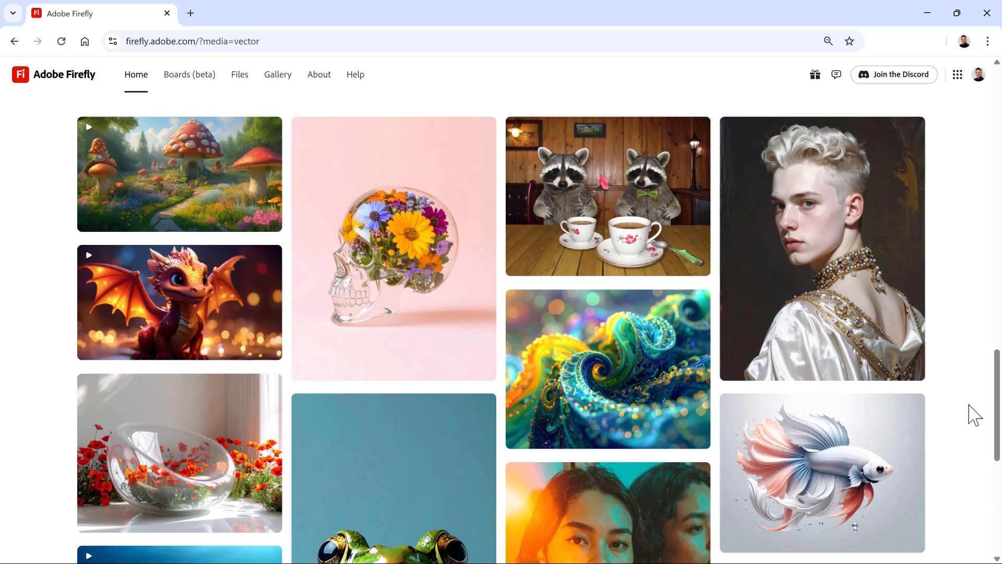
mouse_move(185, 454)
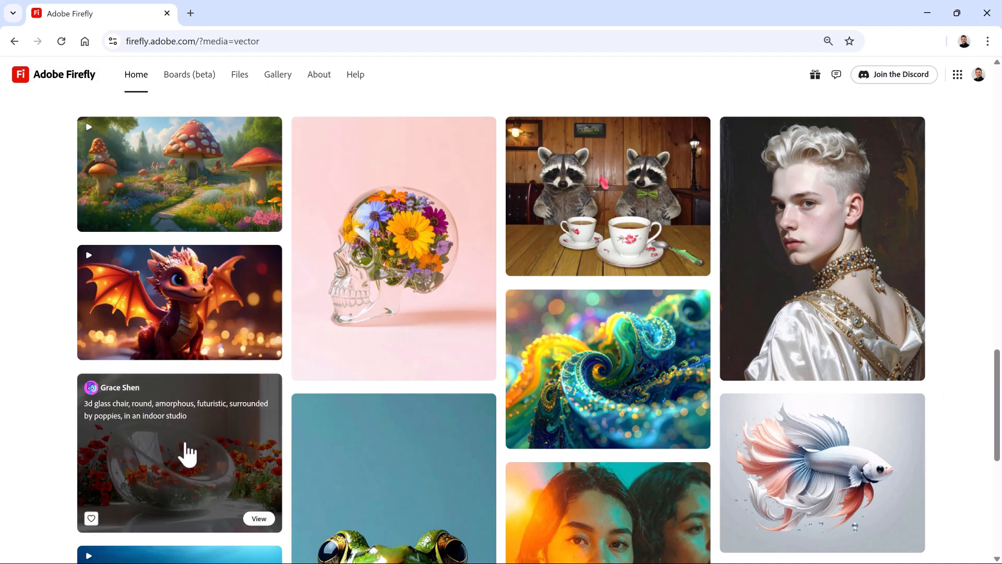